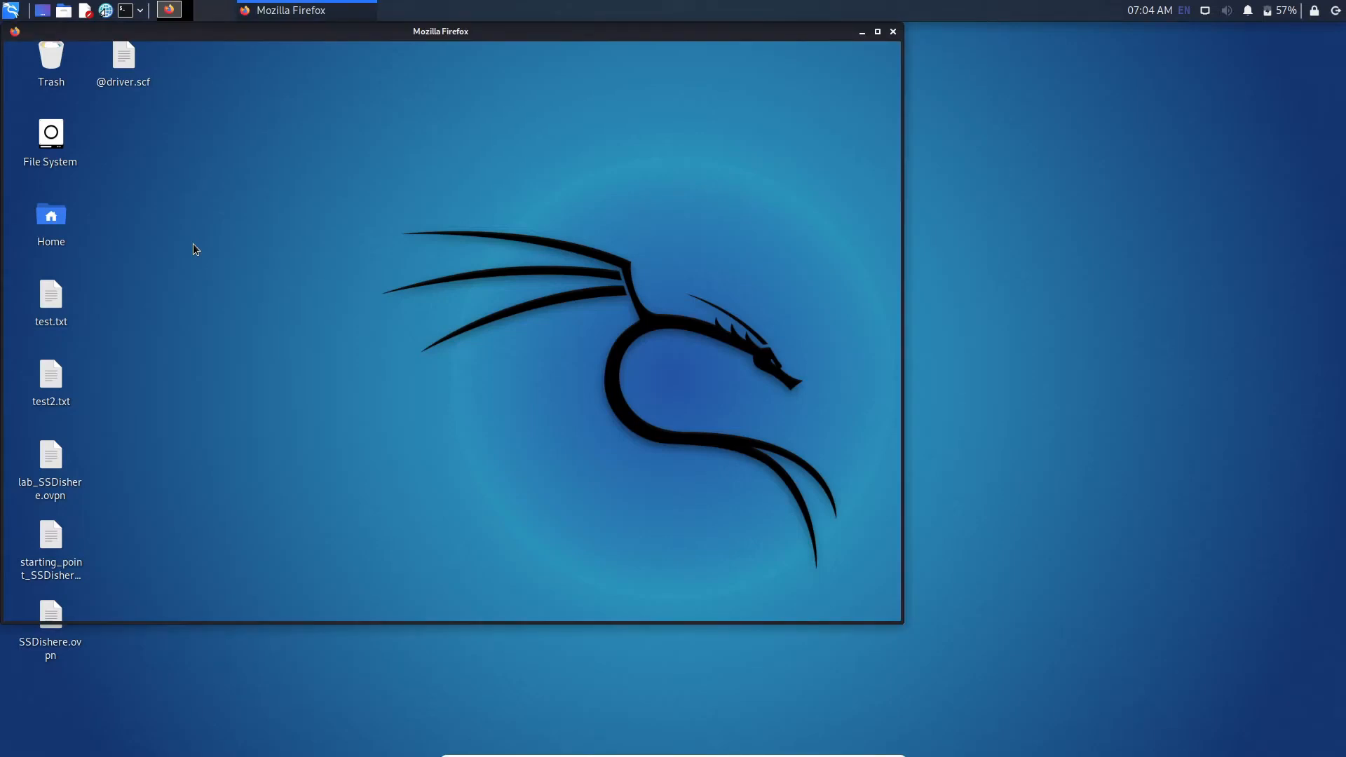
Step: Search Google for "telegram download" to surface the Telegram Desktop site
type("telegram+down")
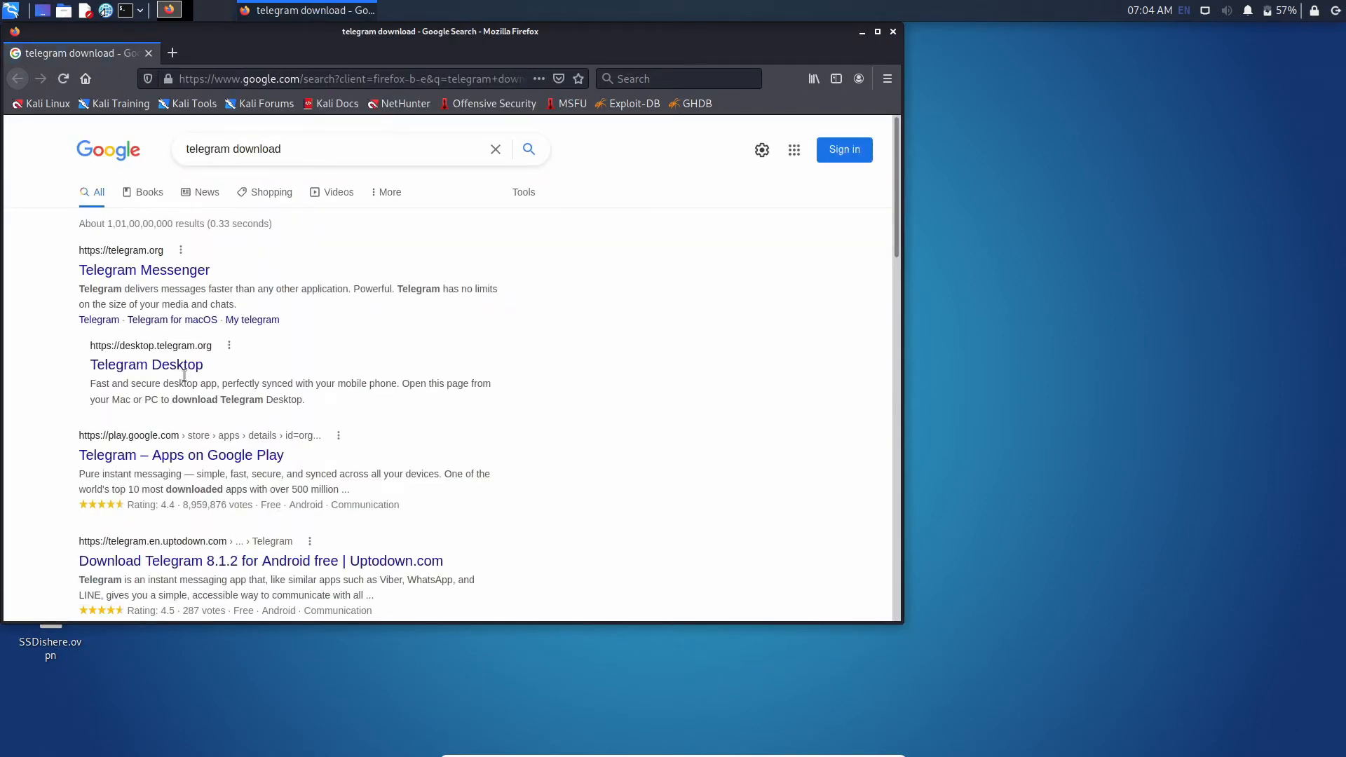
mouse_move(145, 364)
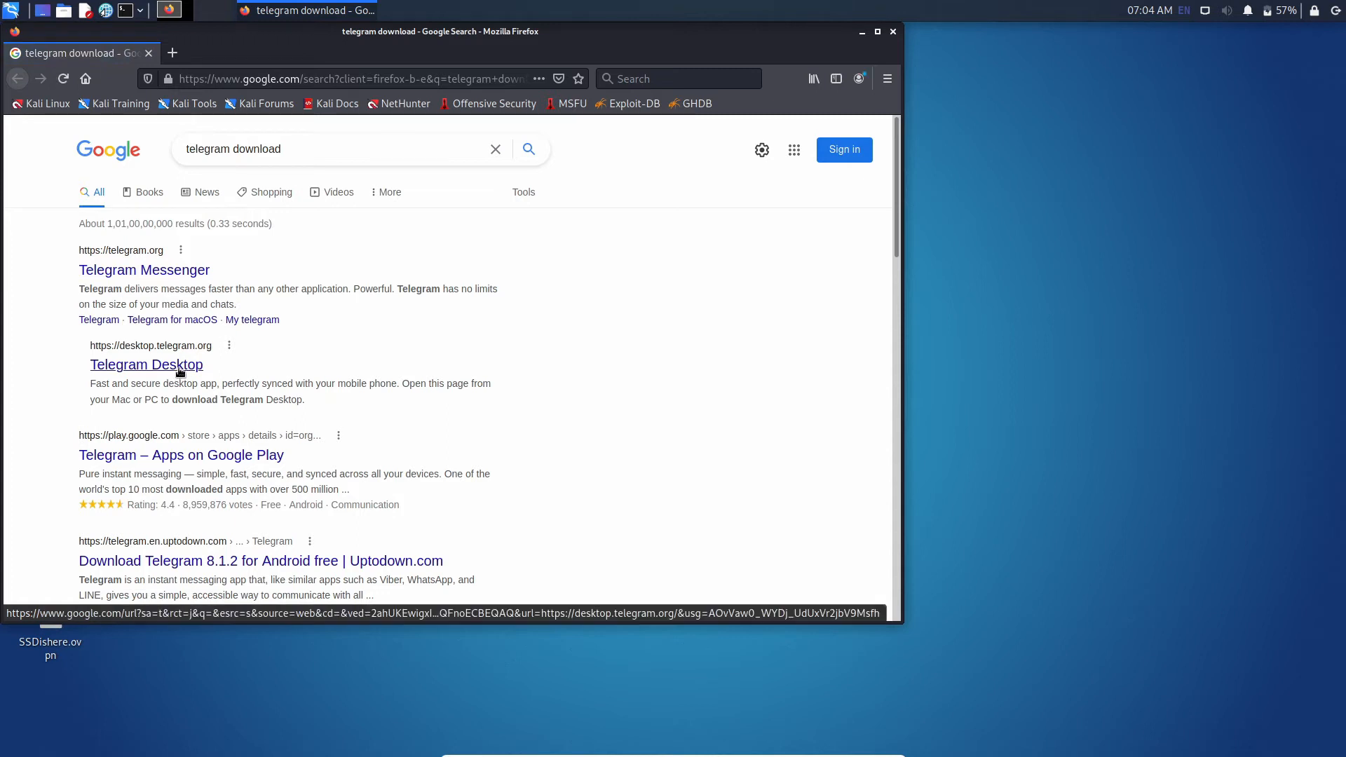
Step: From desktop.telegram.org, download the Linux x64 archive tsetup.3.1.8.tar.xz, choosing Save File
left_click(146, 364)
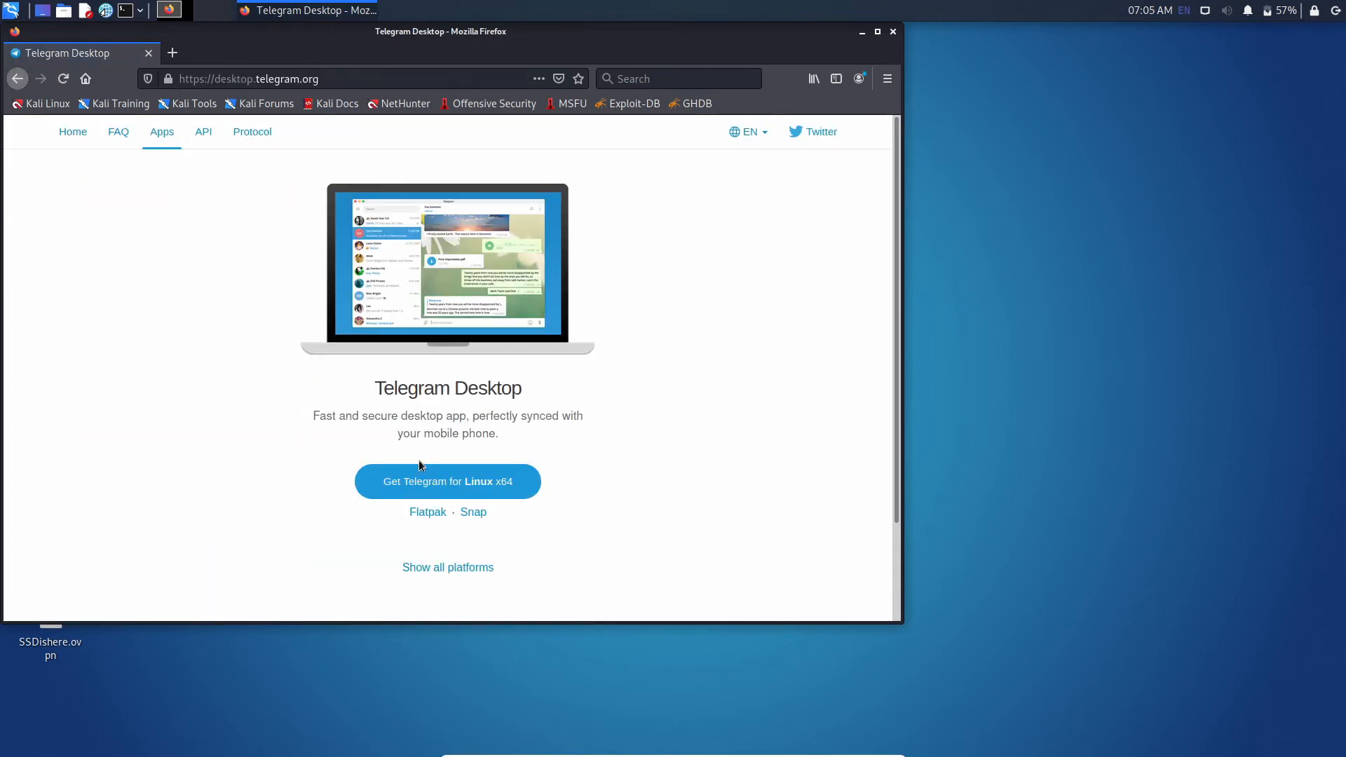
mouse_move(447, 481)
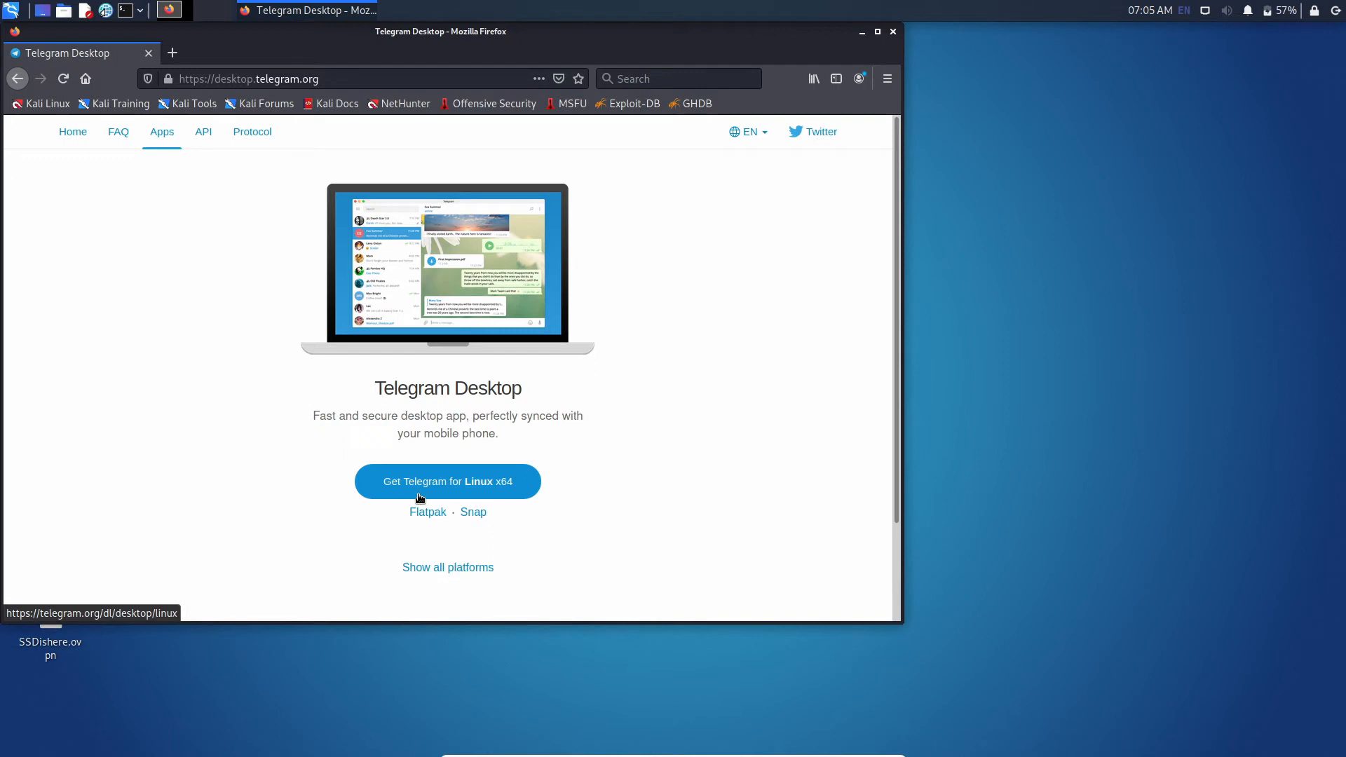
mouse_move(447, 566)
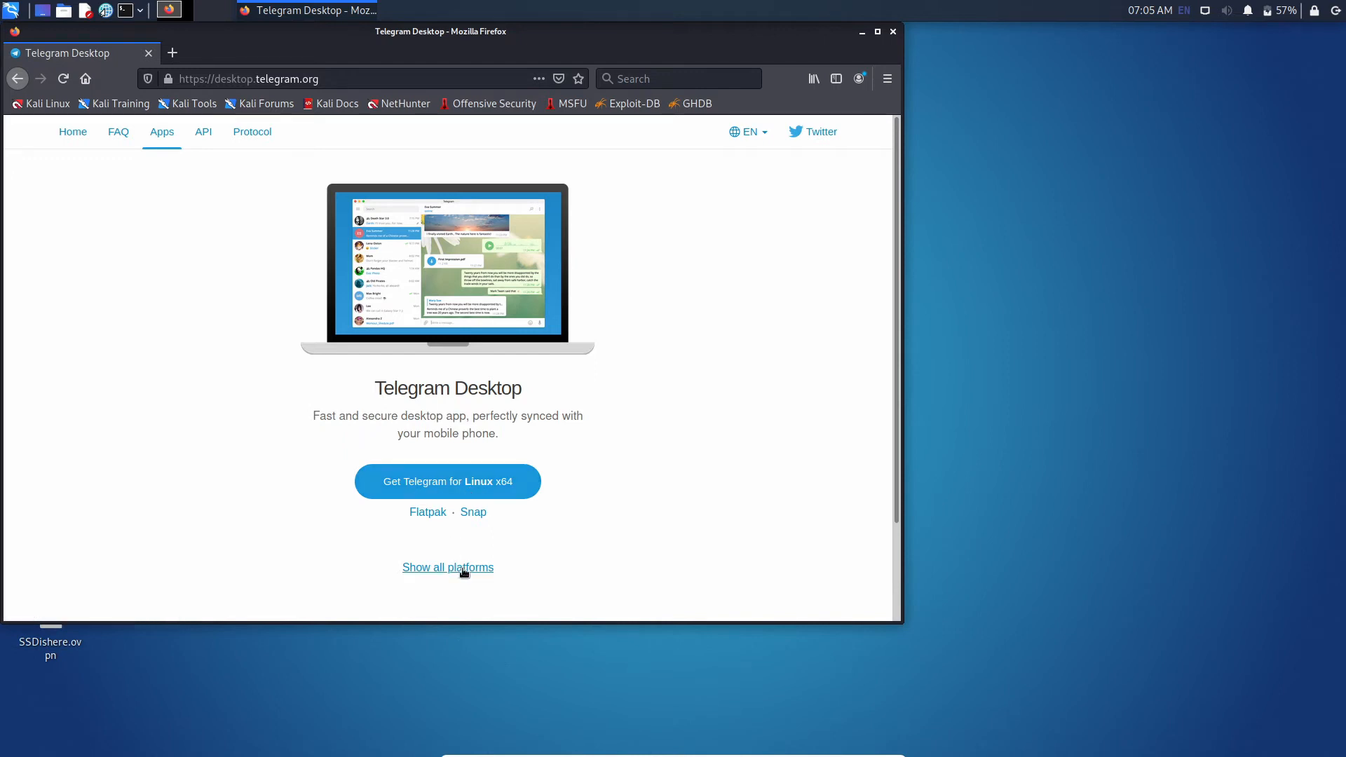
left_click(447, 566)
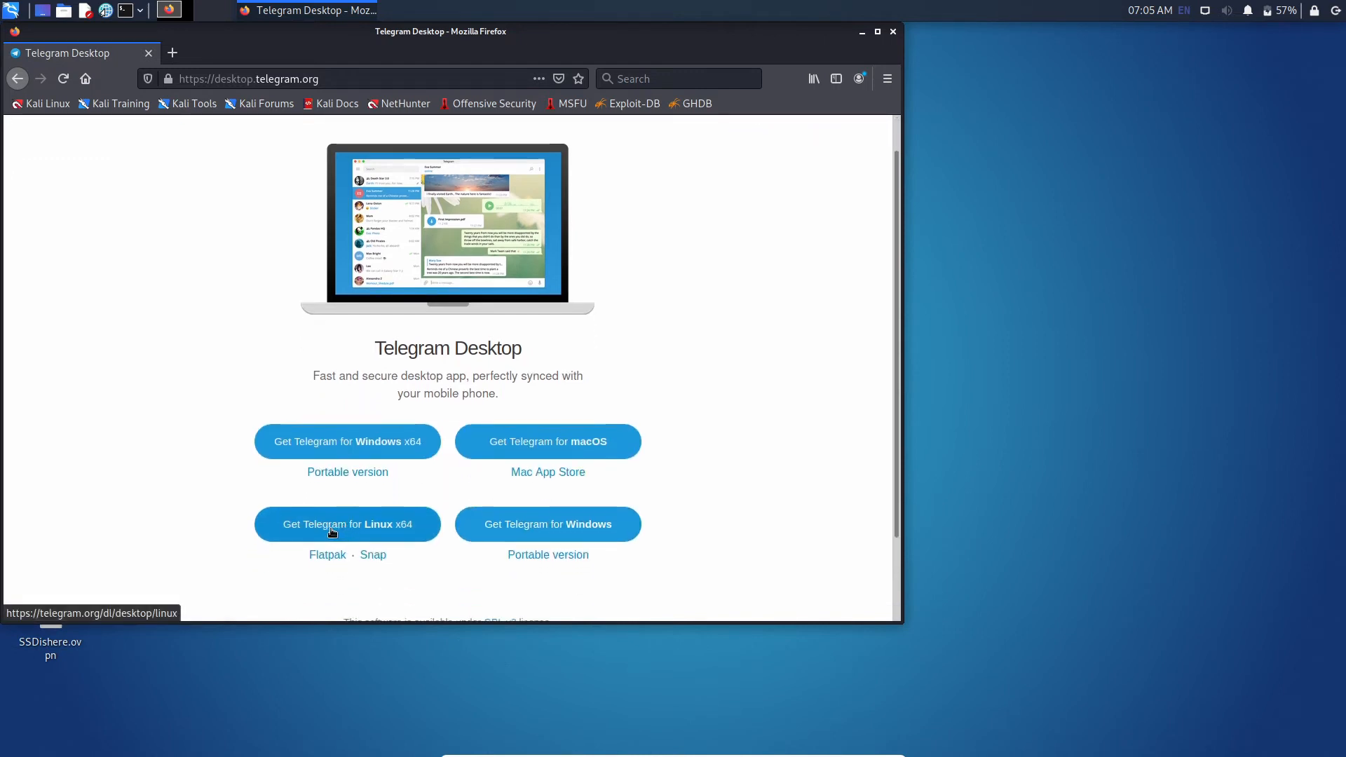
left_click(348, 524)
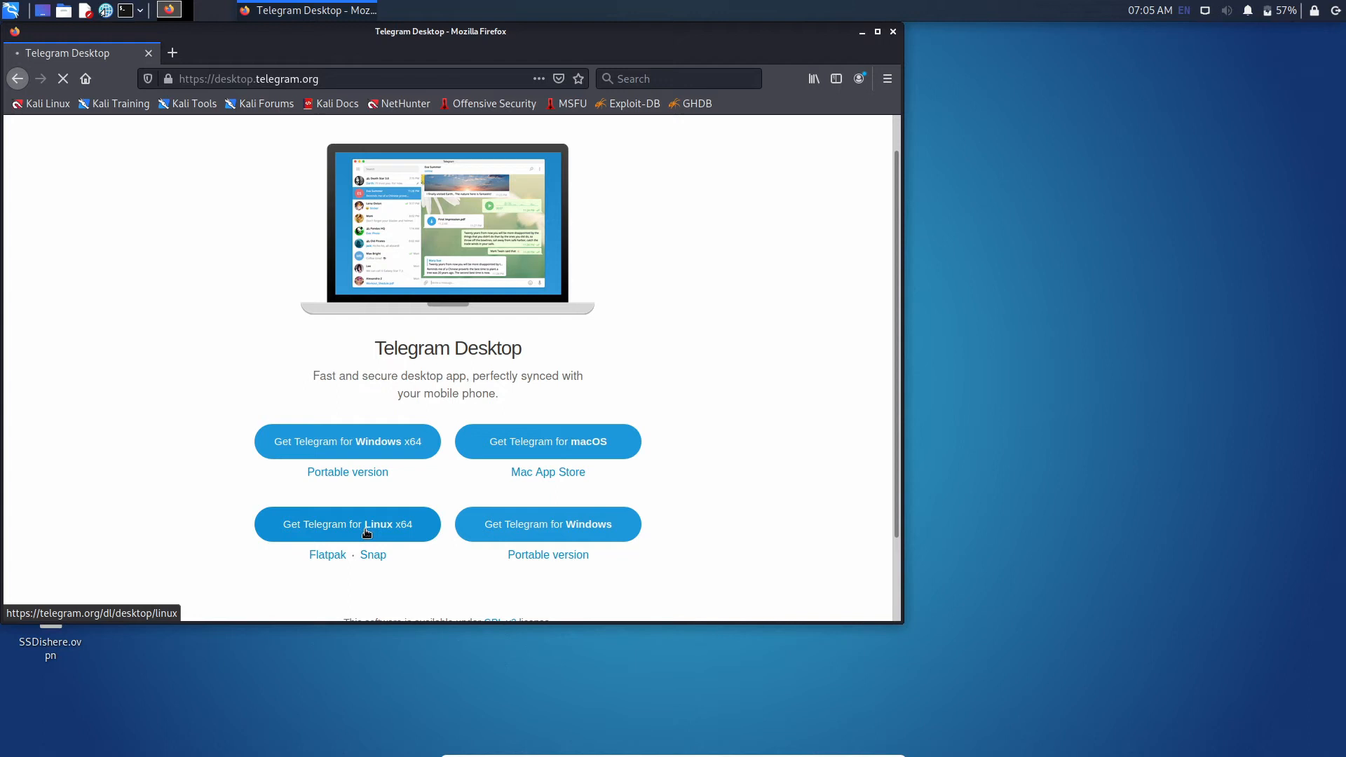
left_click(348, 523)
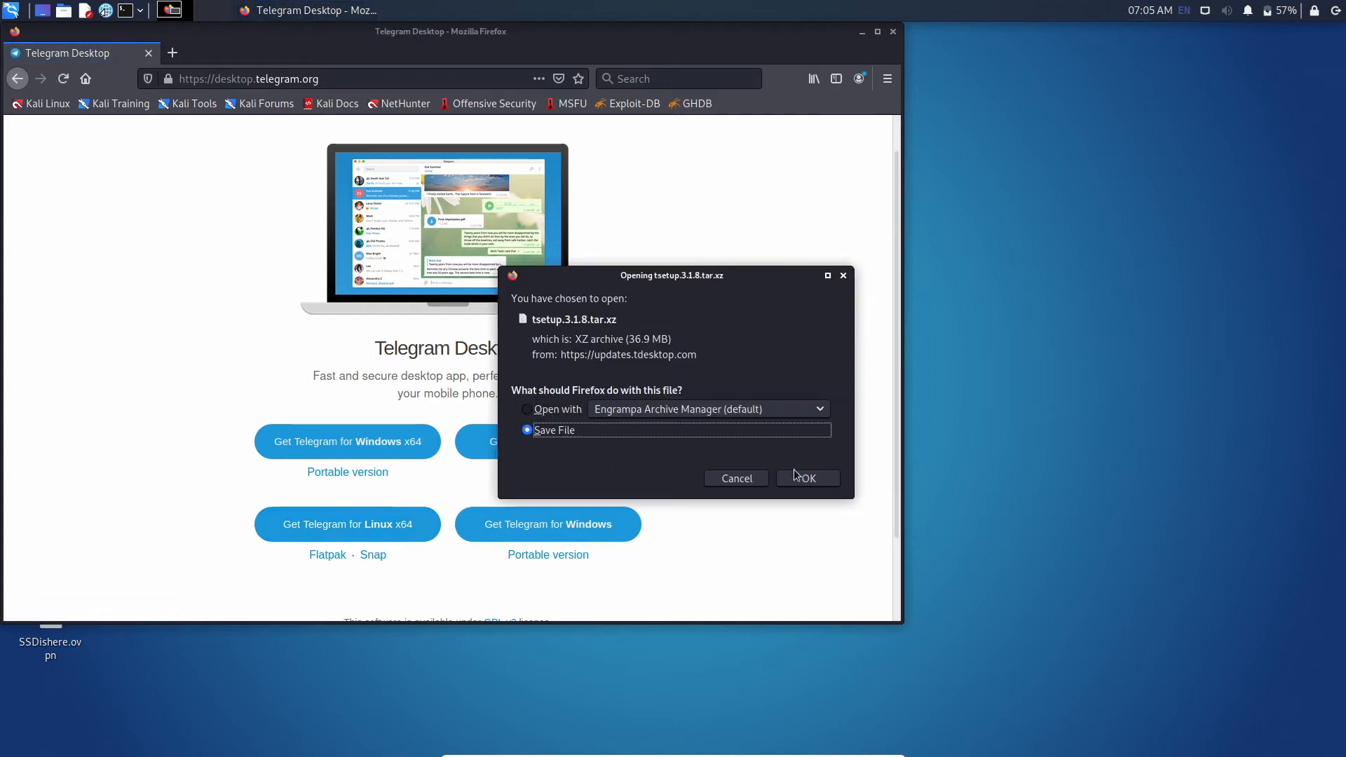
left_click(806, 478)
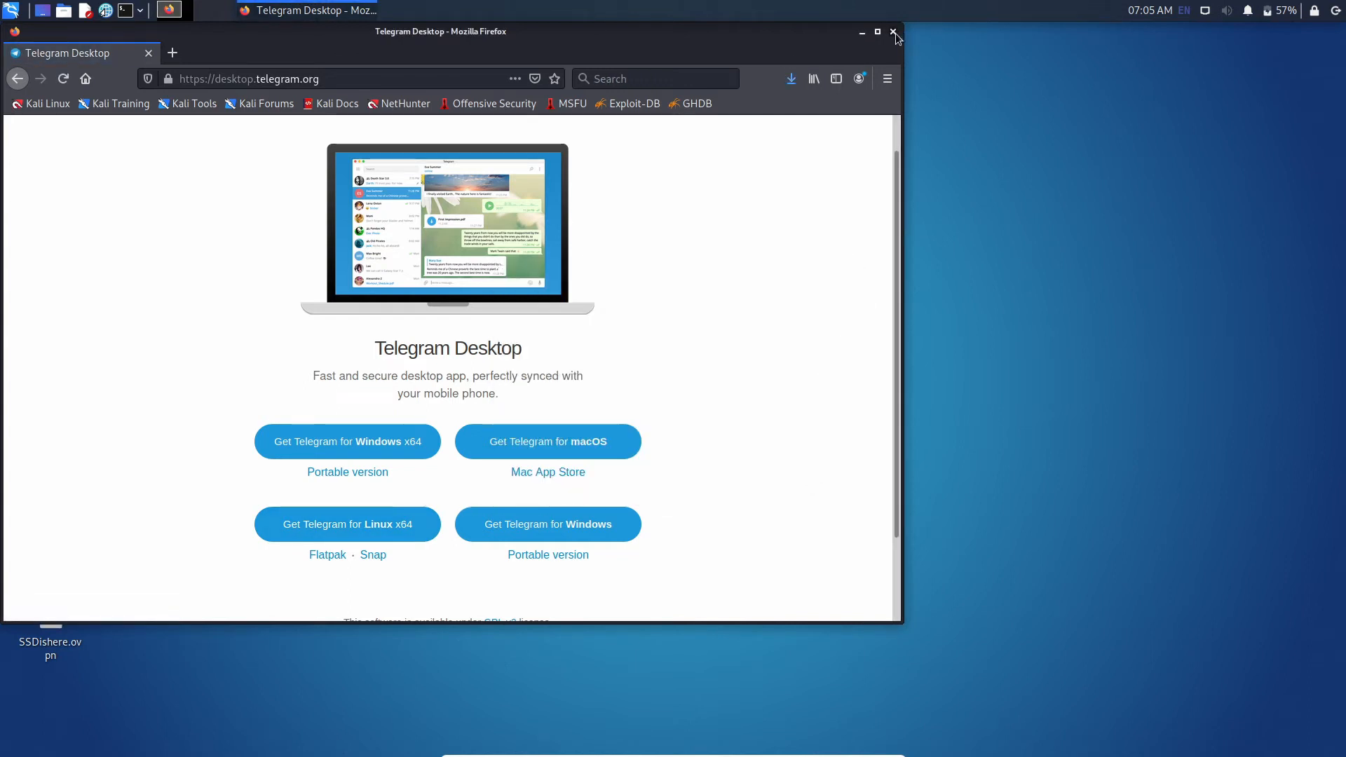
Step: Close Firefox, cd into Downloads and ls to confirm tsetup.3.1.8.tar.xz is present
left_click(892, 31)
type("cd")
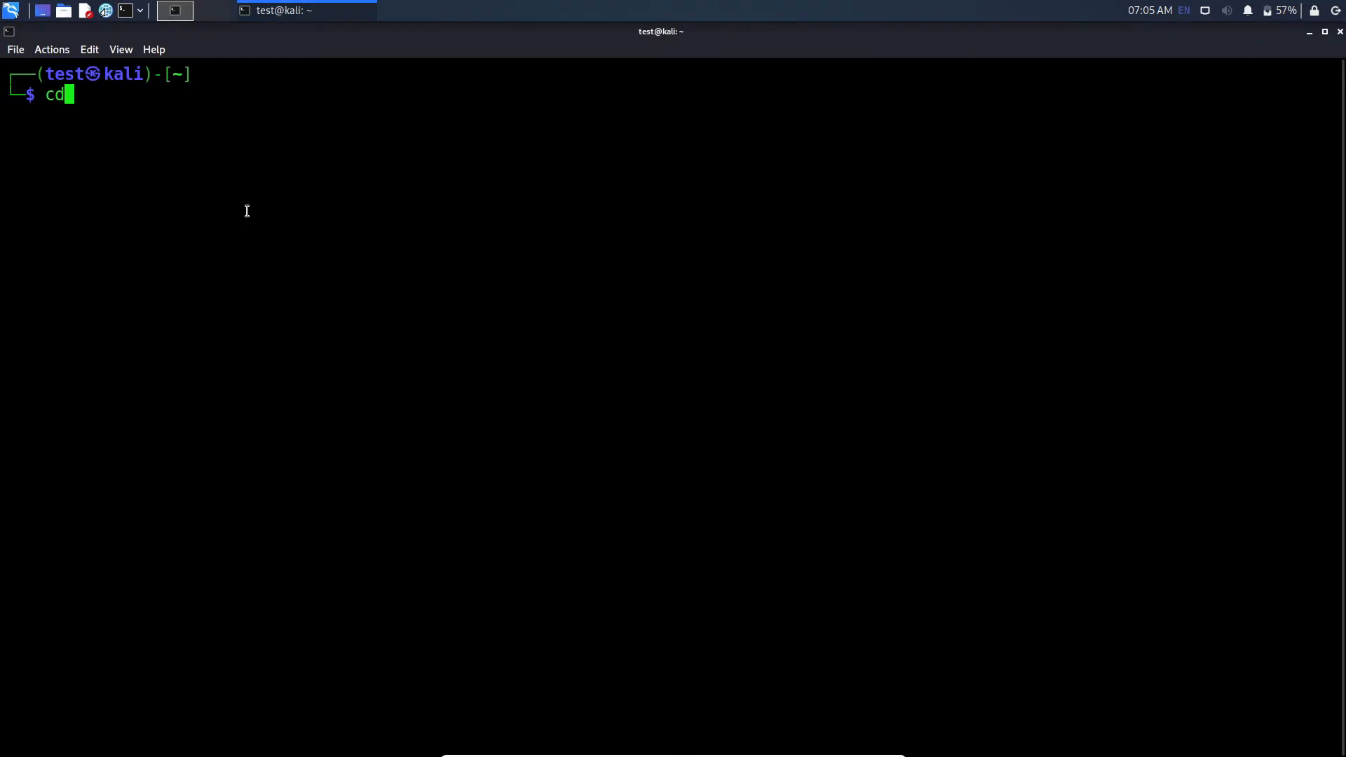
type("Downloads")
type("ls")
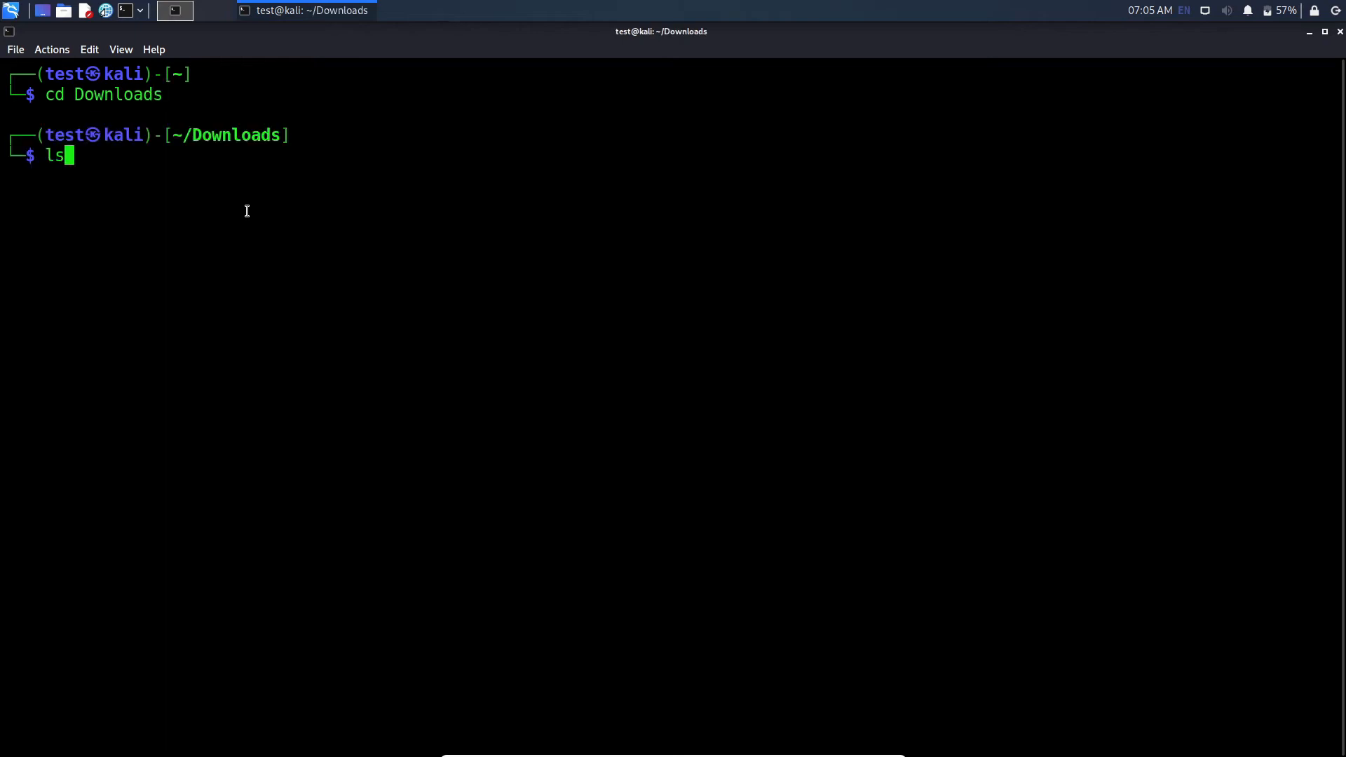
key("Return")
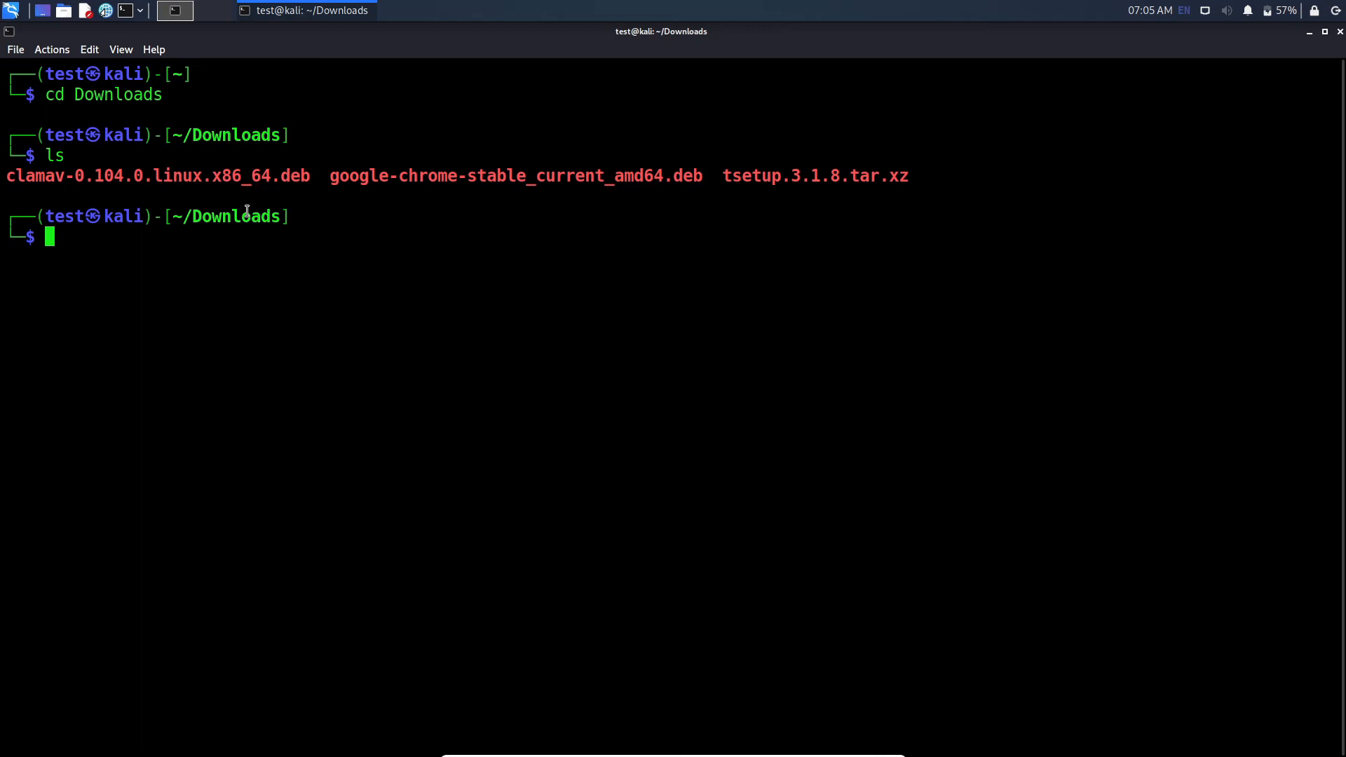
type("tar")
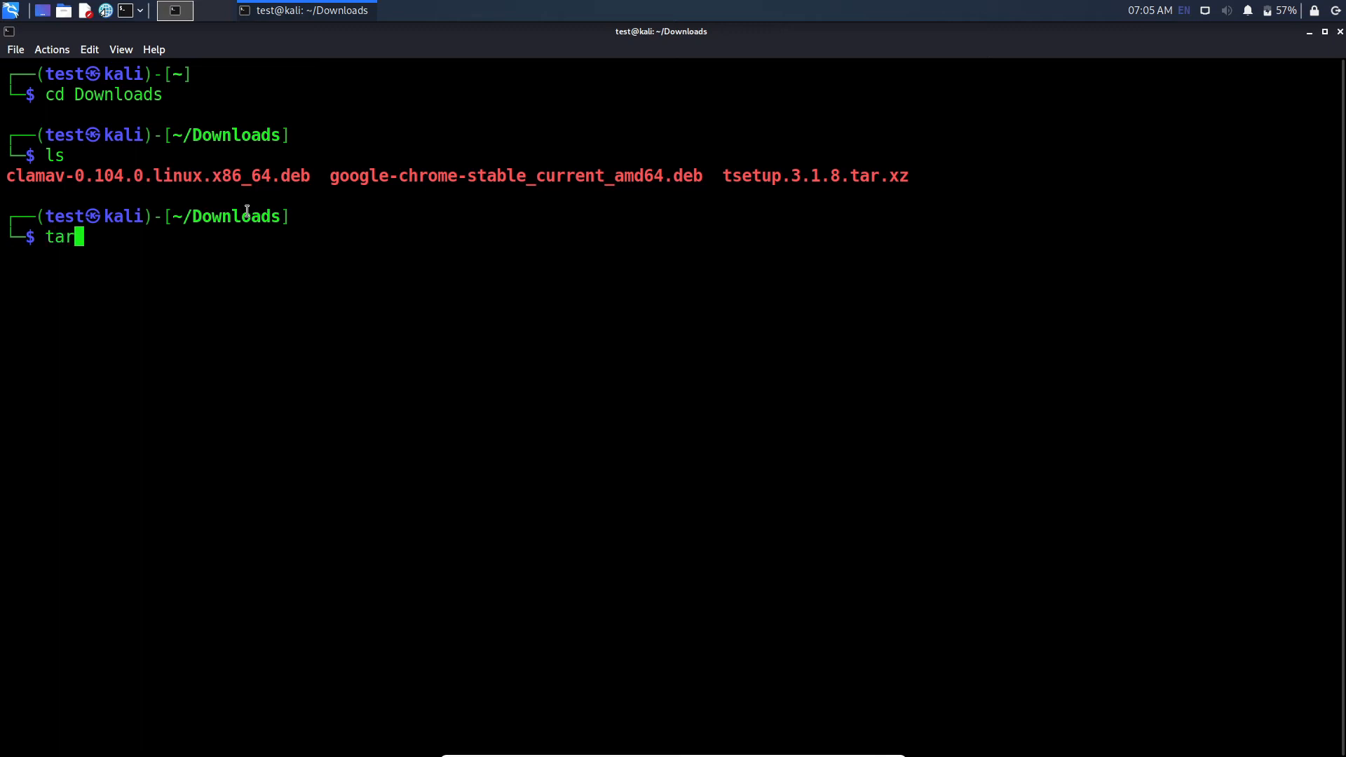
Step: Extract tsetup.3.1.8.tar.xz with tar -xf, then cd into the resulting Telegram folder
type("-xf tsetup.3.1.8.tar.xz")
type("ls")
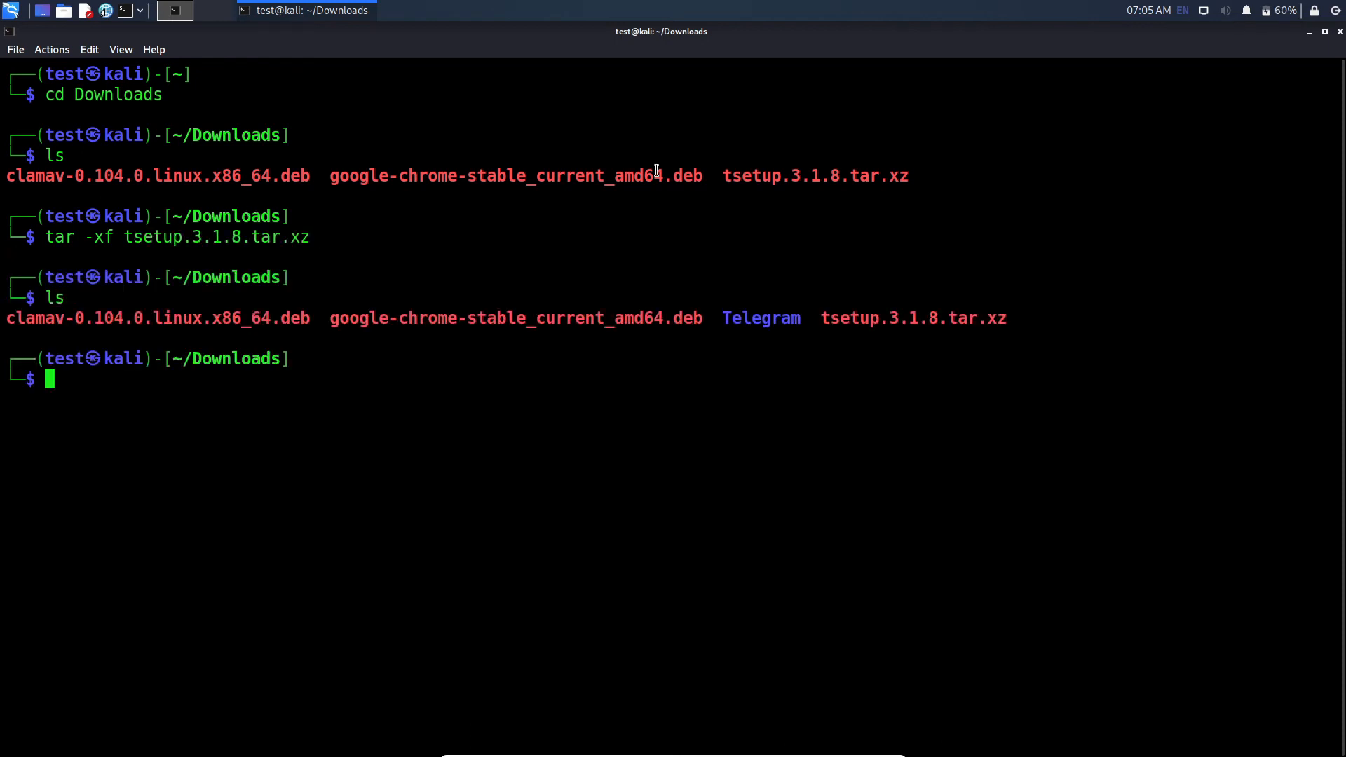
type("cd Telegram/")
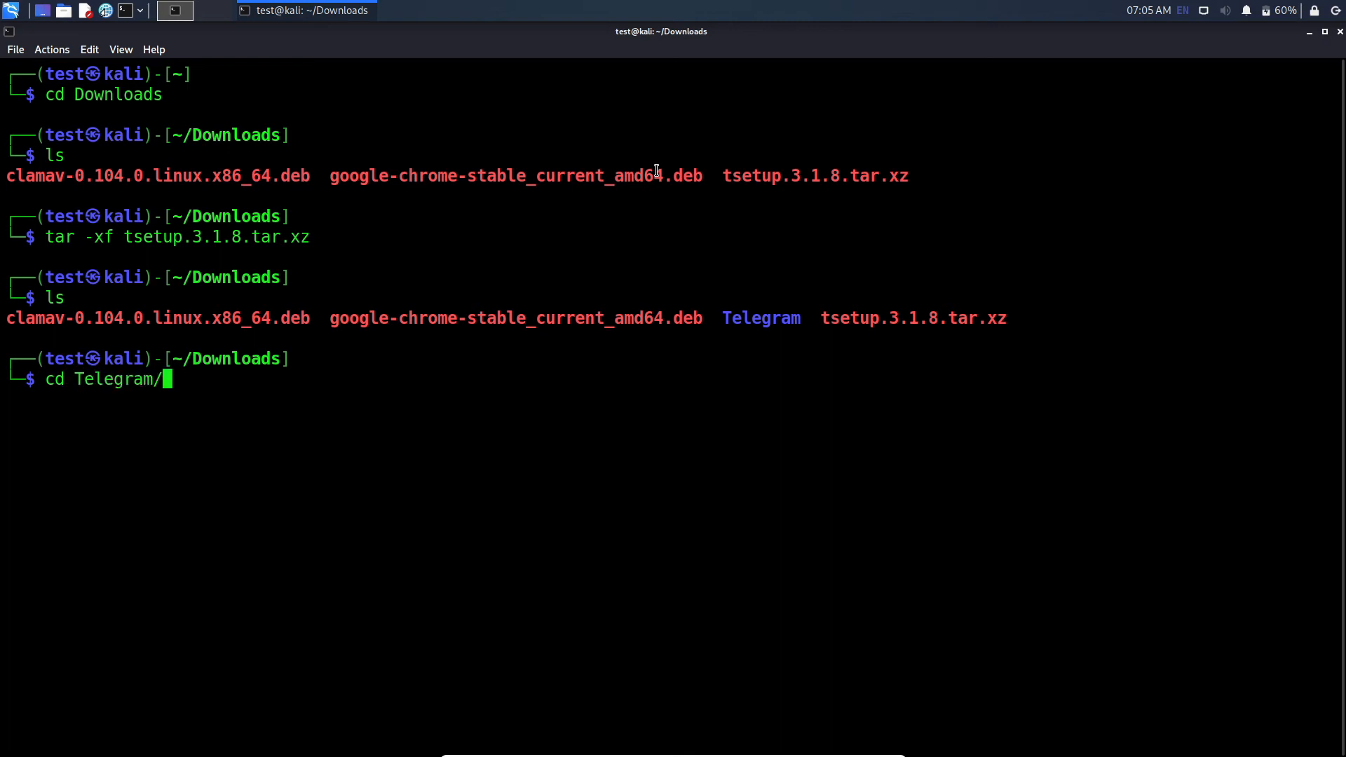
key("Return")
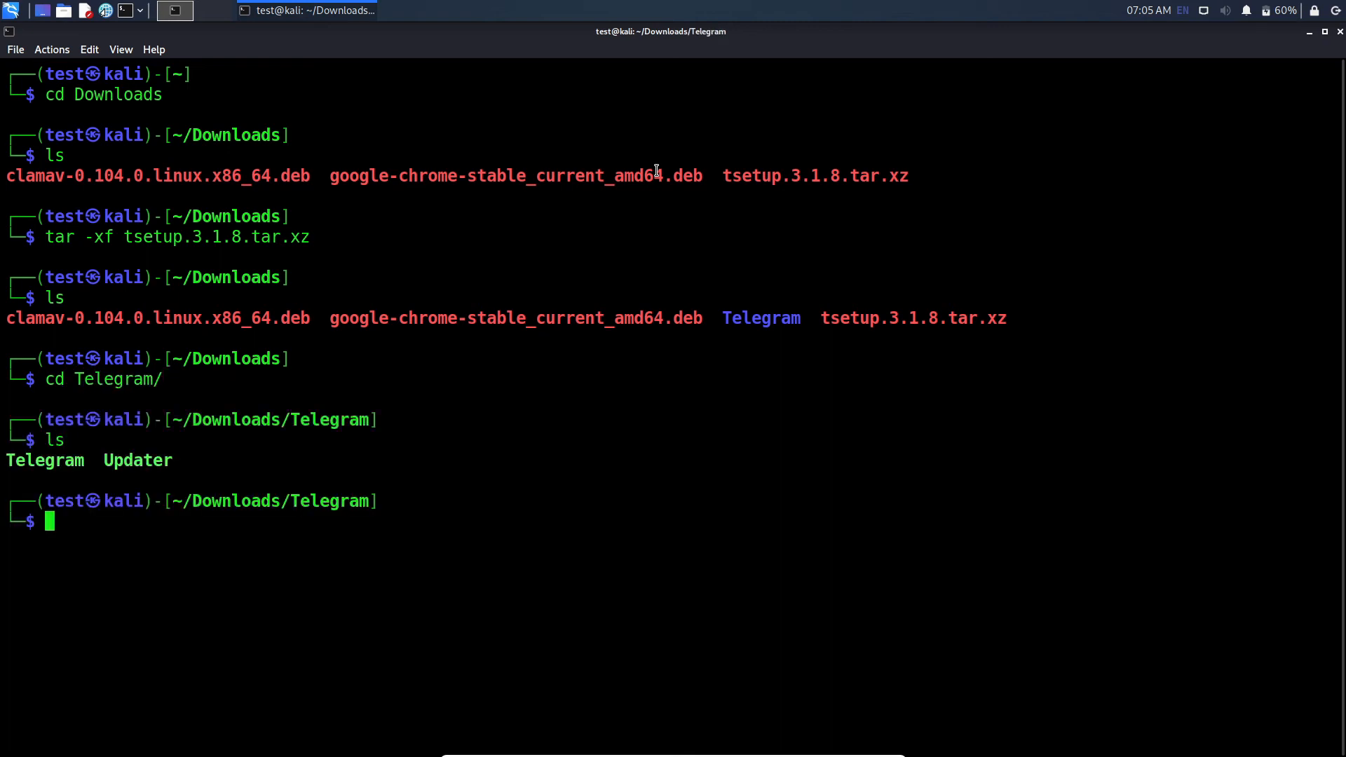